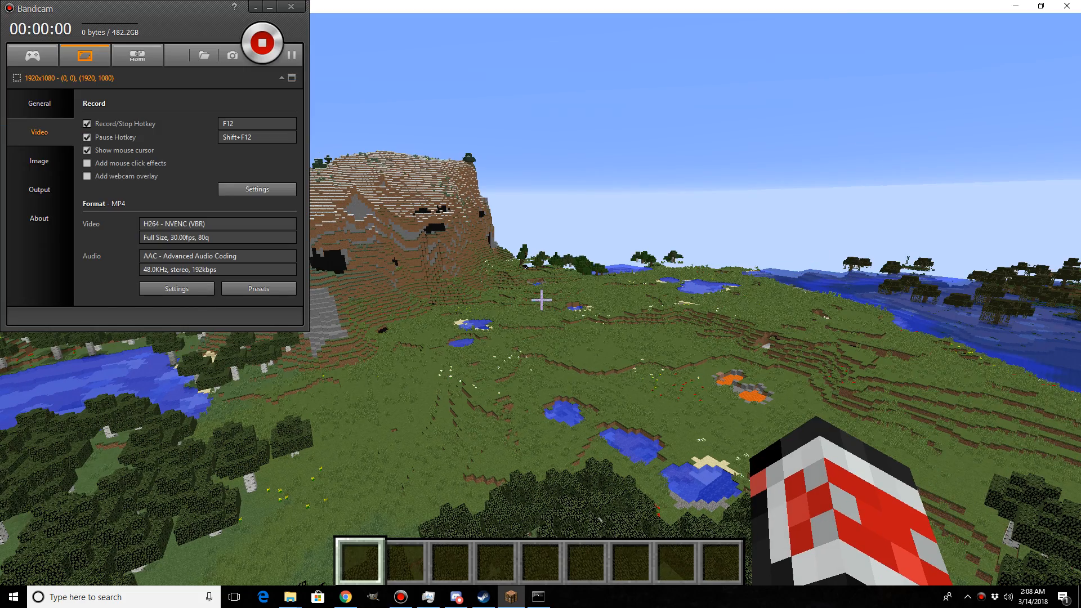
Send /spawn in chat, getting Unknown command, and show the /tpa usage hint
click(261, 43)
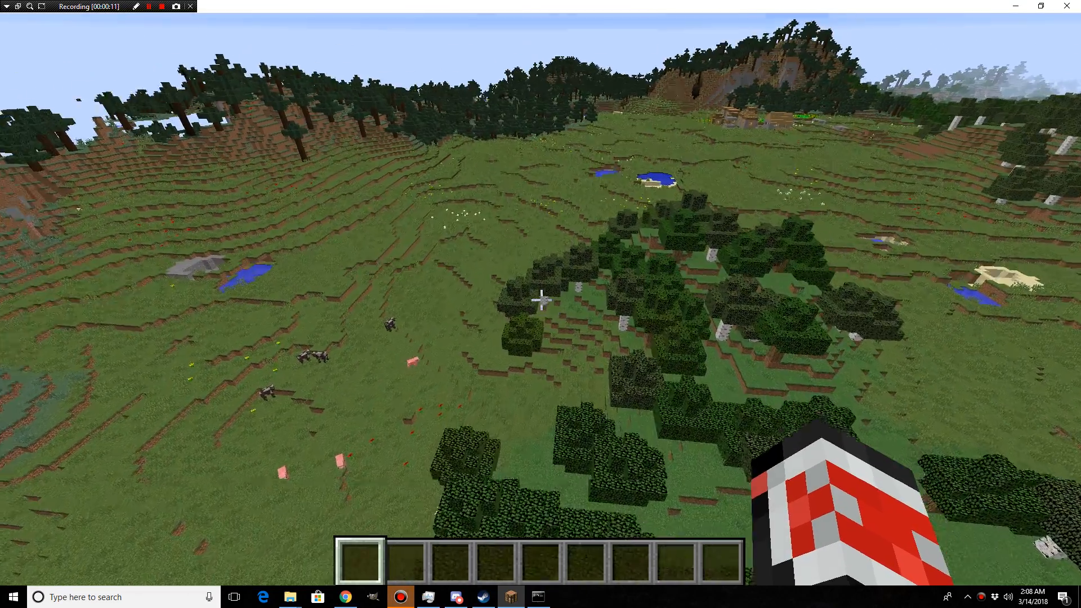
mouse_move(540, 302)
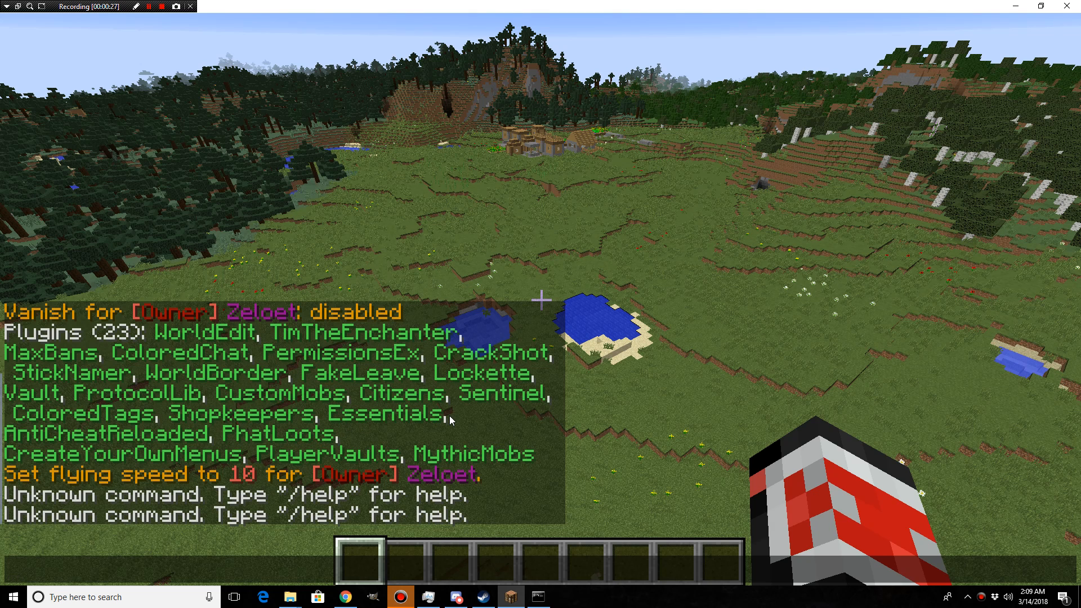
mouse_move(422, 423)
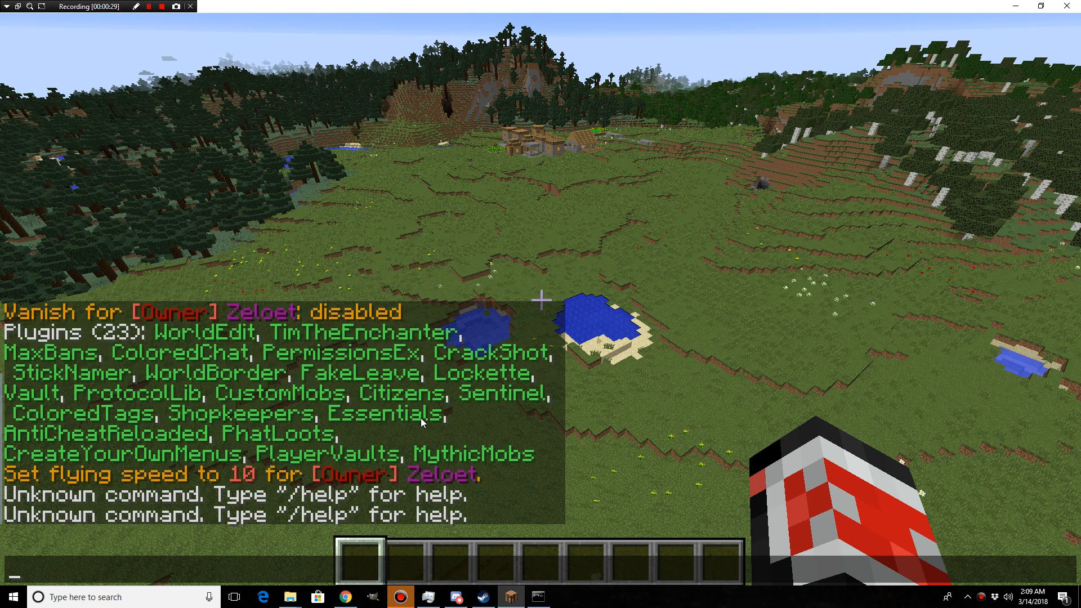
text(/spawn)
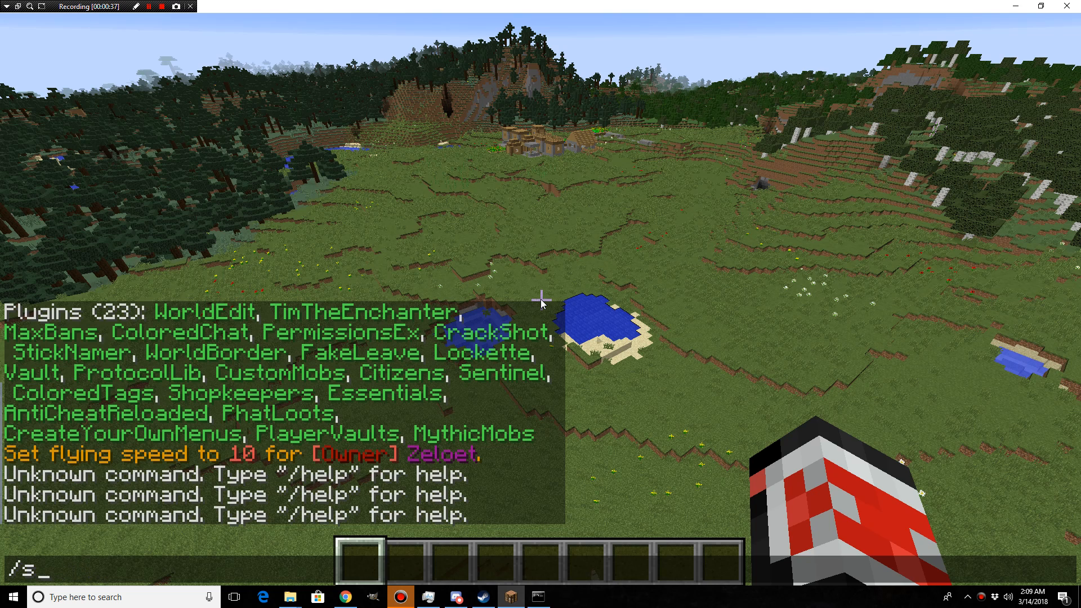
key(backspace)
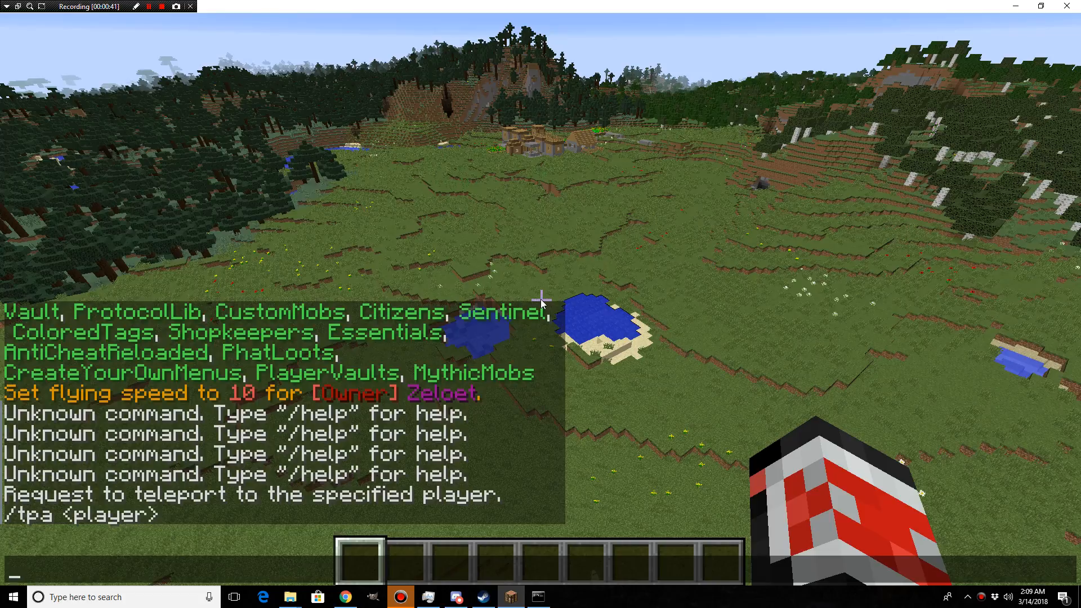
Enter teleport and '/set spawn' commands, ending with chat confirming the return to the previous location
text(/t)
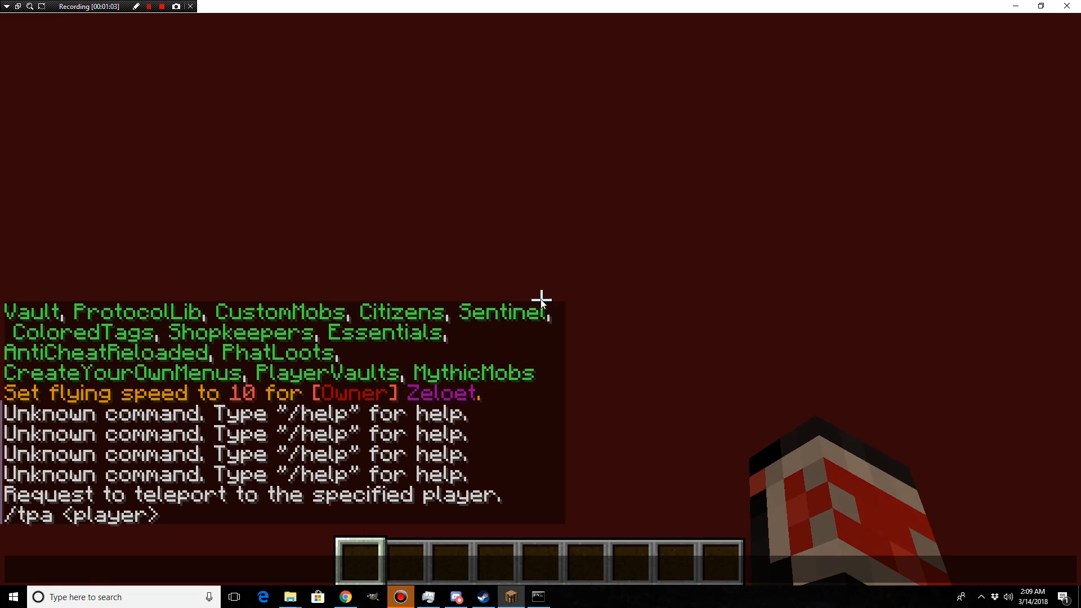
text(/set spawn)
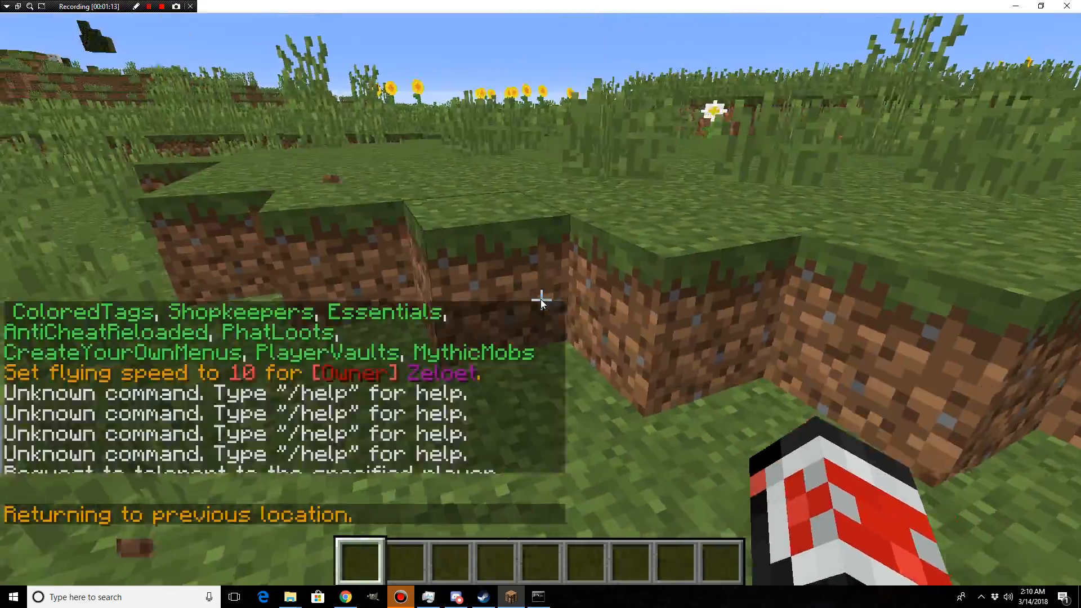
Retry '/set spawn', fly over the grassland near the village, then pause to the game menu
text(/set spawn)
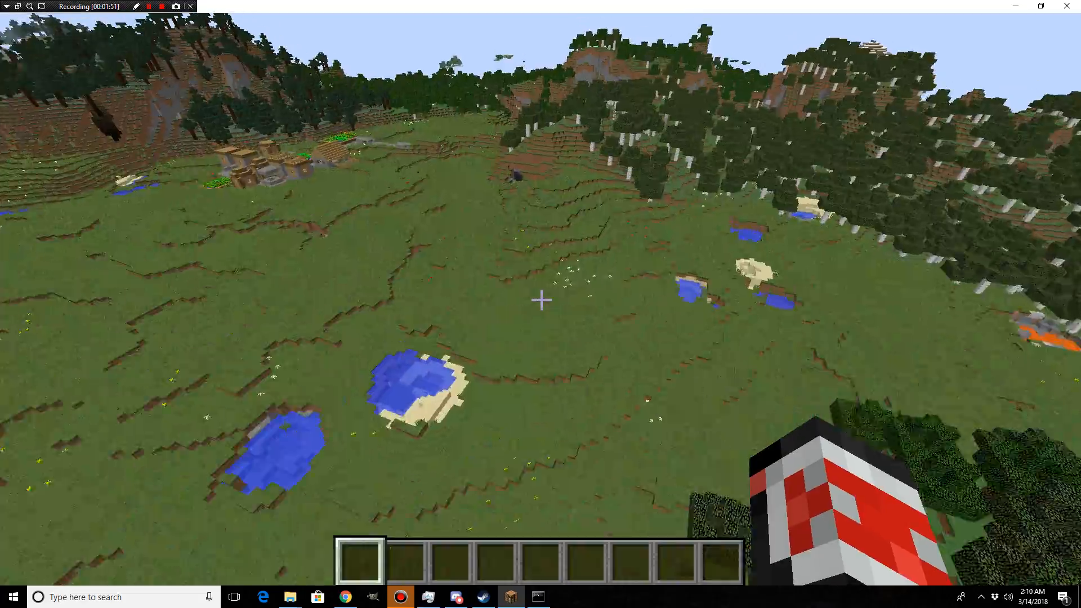
key(Escape)
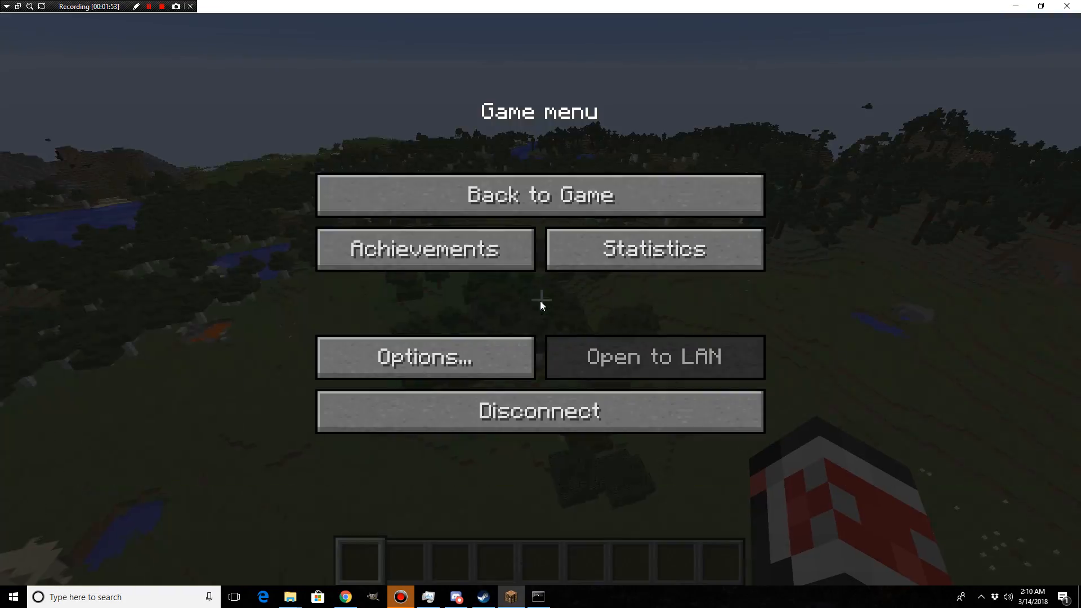